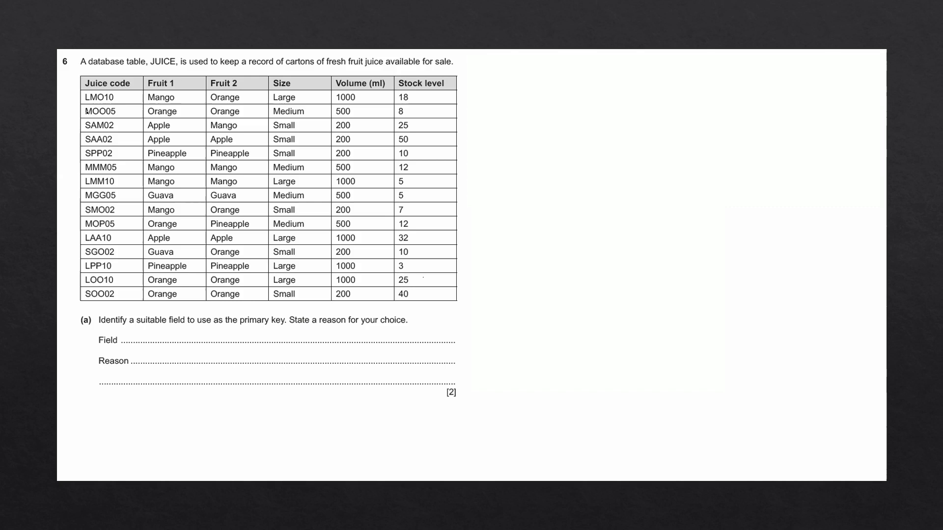
Step: Highlight the 'Juice code' column heading of the JUICE table in yellow
drag(149, 83, 238, 83)
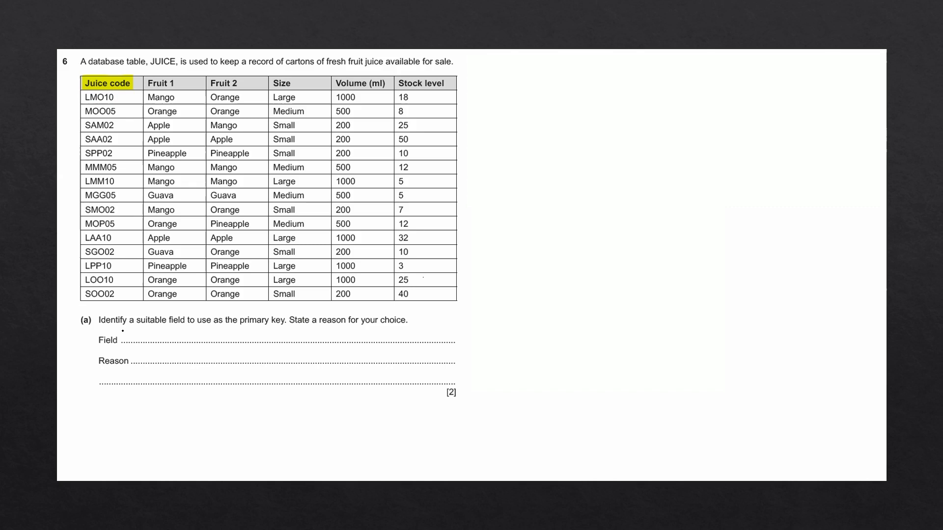
Step: Write 'Juice code' on the Field line and 'Only unique identifier' on the Reason line
text(Juice code)
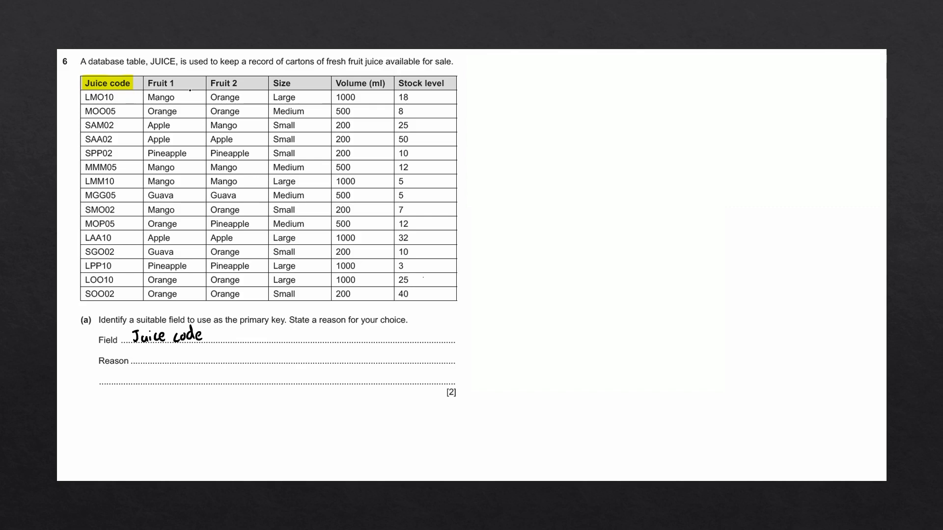
text(Only unique identifier)
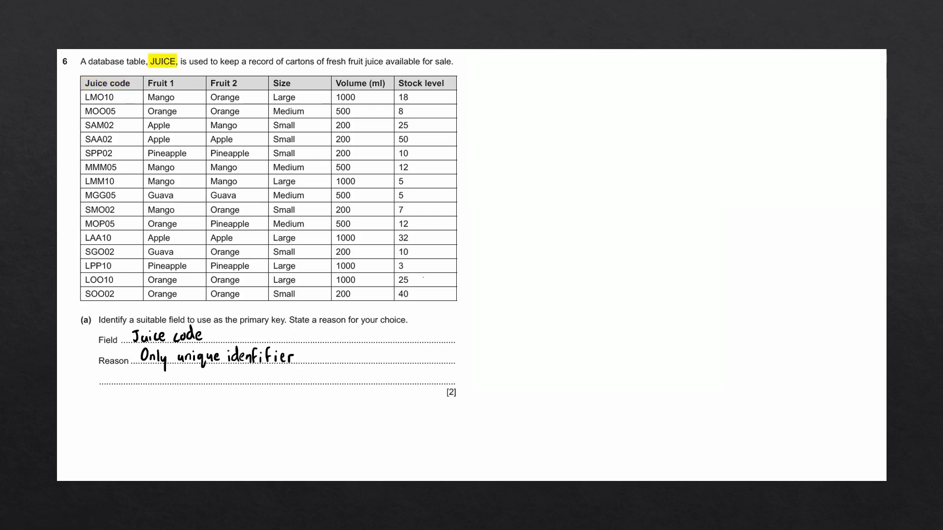